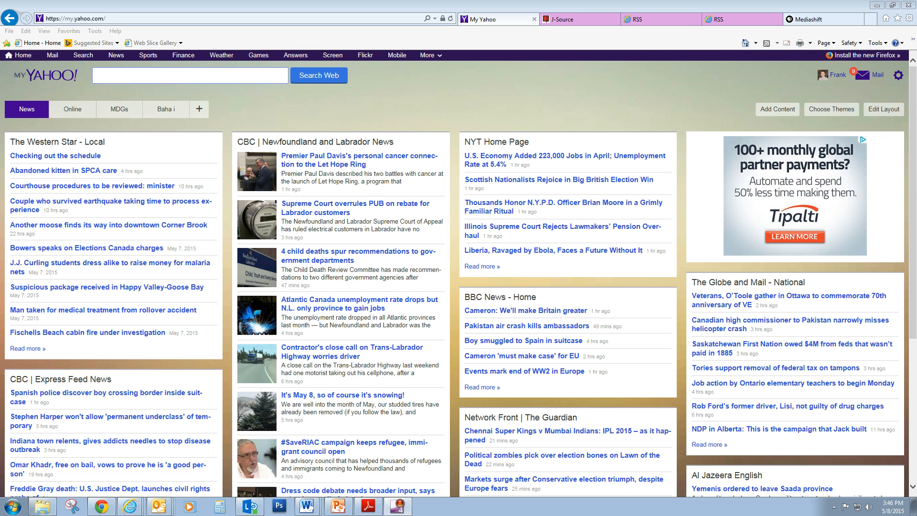
{"action": "mouse_move", "coordinate": [567, 341]}
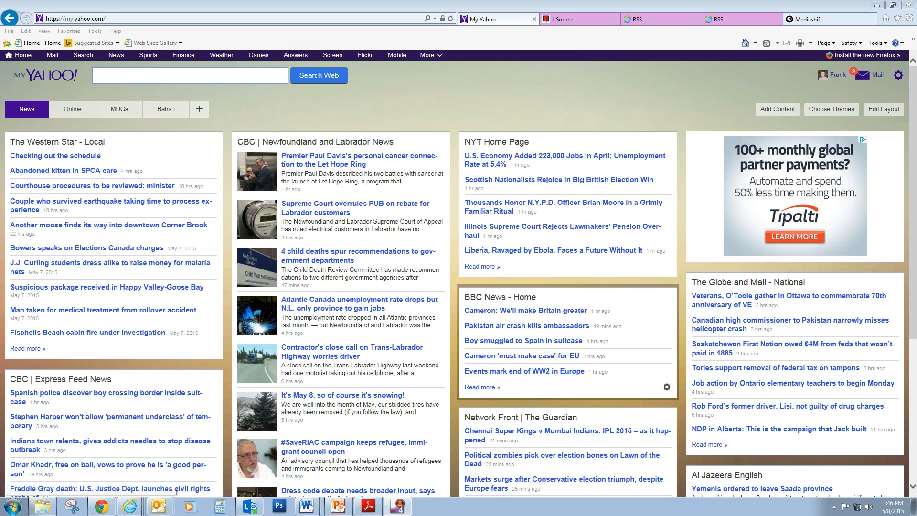
{"action": "mouse_move", "coordinate": [527, 311]}
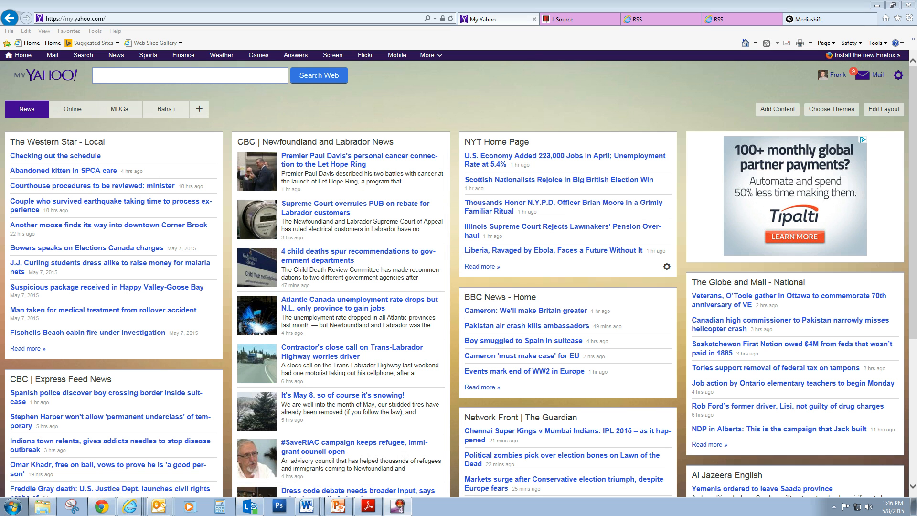
{"action": "mouse_move", "coordinate": [525, 310]}
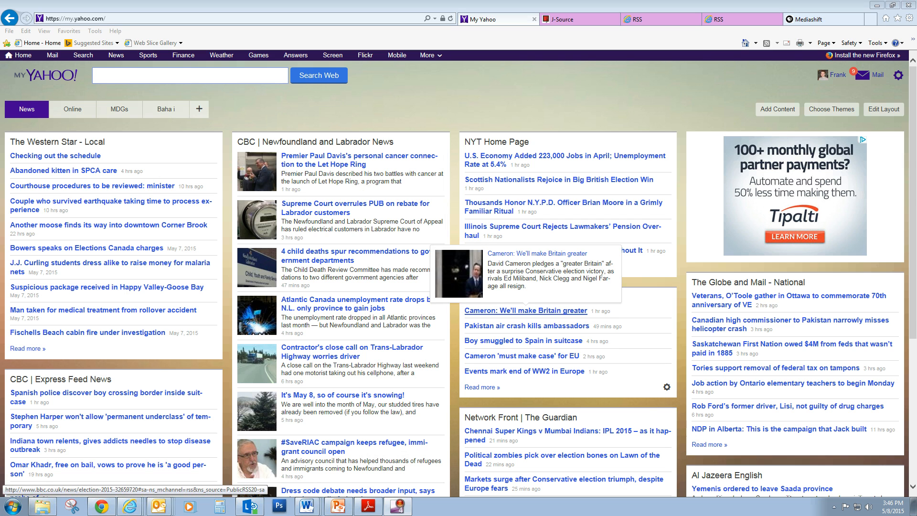
Create a new blank tab named Journalism and bring up the Add Content catalogue.
{"action": "left_click", "coordinate": [524, 310]}
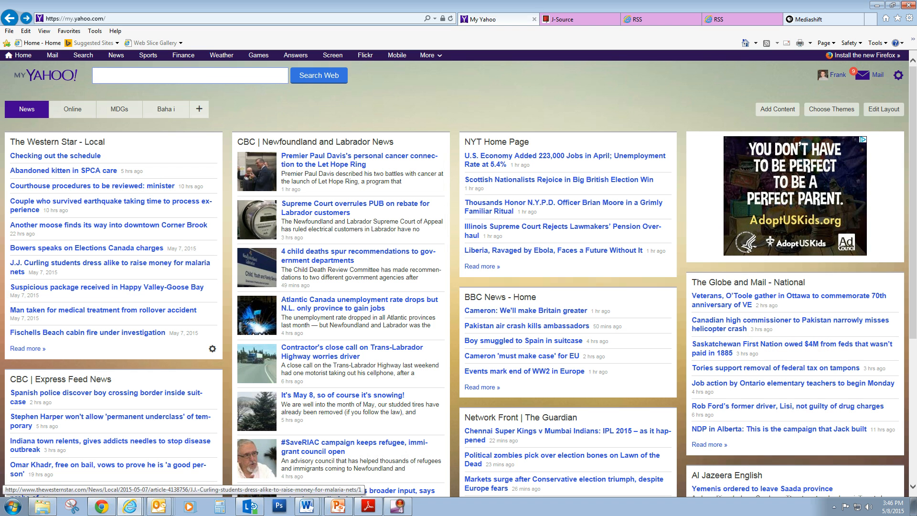
{"action": "mouse_move", "coordinate": [79, 332]}
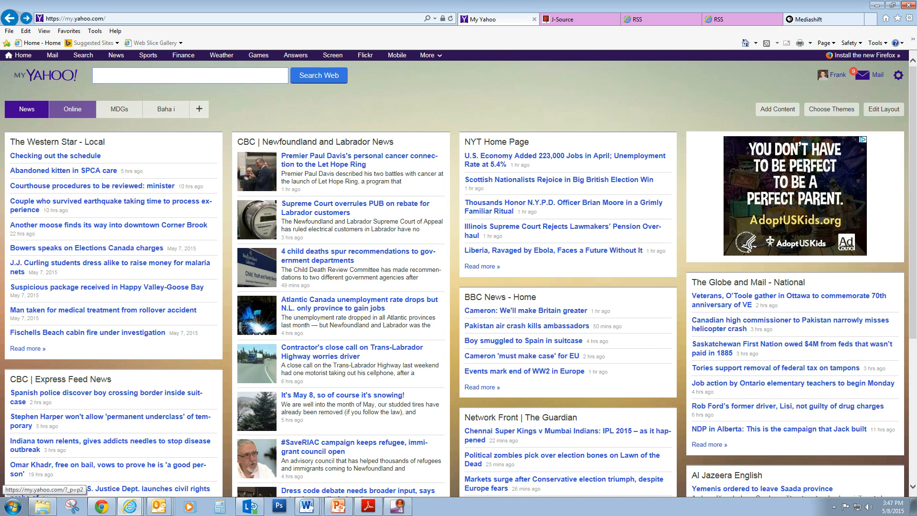
{"action": "left_click", "coordinate": [72, 108]}
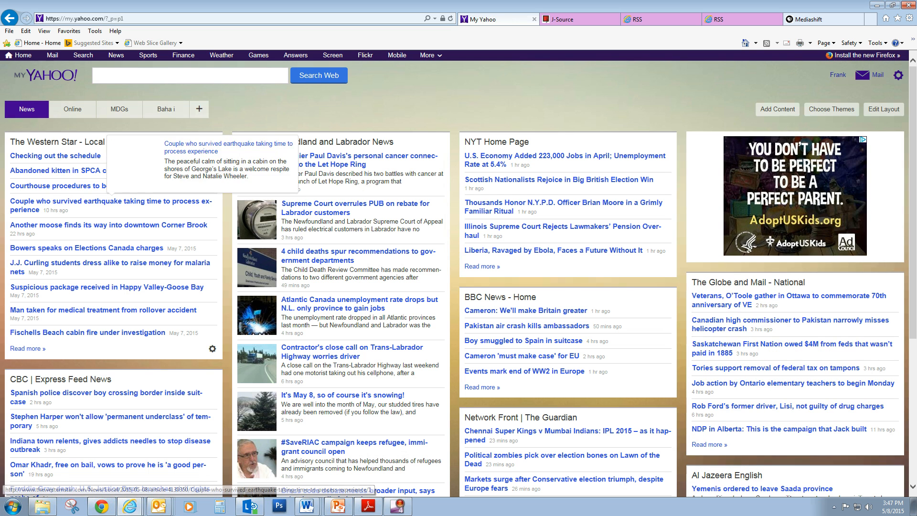
{"action": "left_click", "coordinate": [199, 109]}
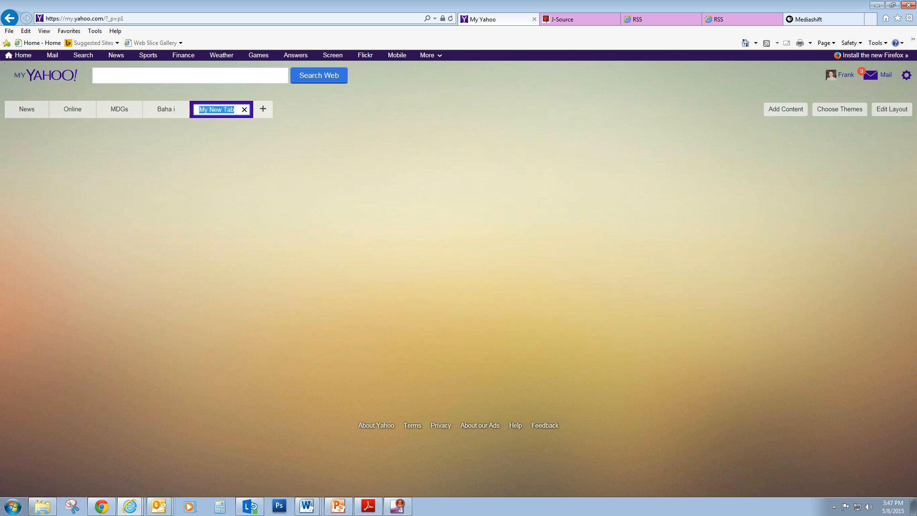
{"action": "type", "text": "Journalism"}
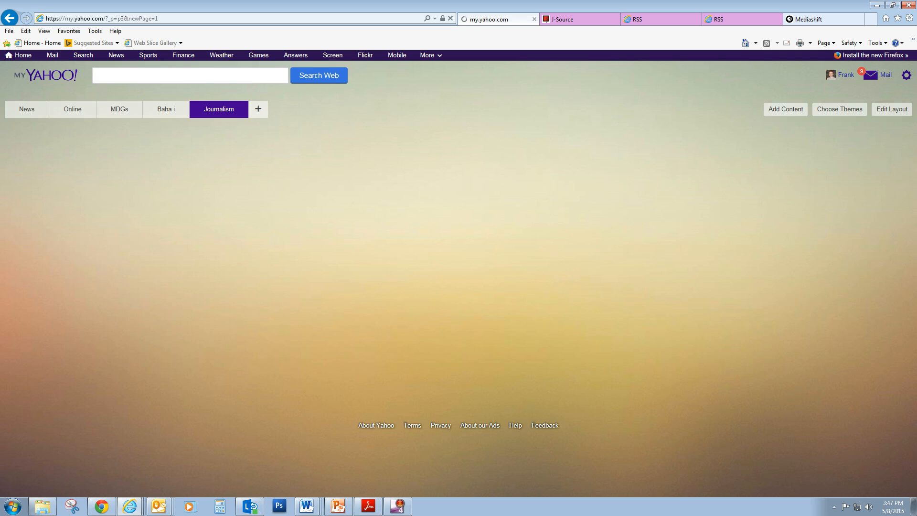
{"action": "left_click", "coordinate": [785, 109]}
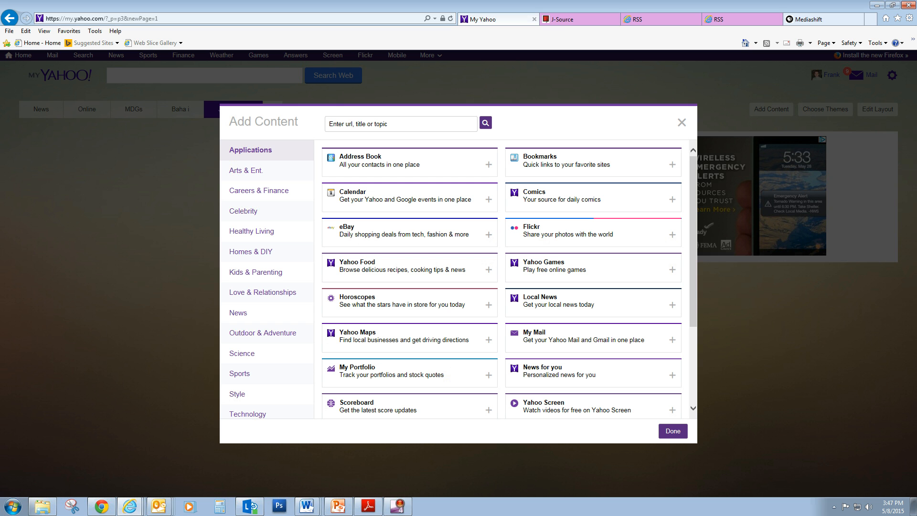
Switch the browser to the J-Source site tab.
{"action": "left_click", "coordinate": [565, 19]}
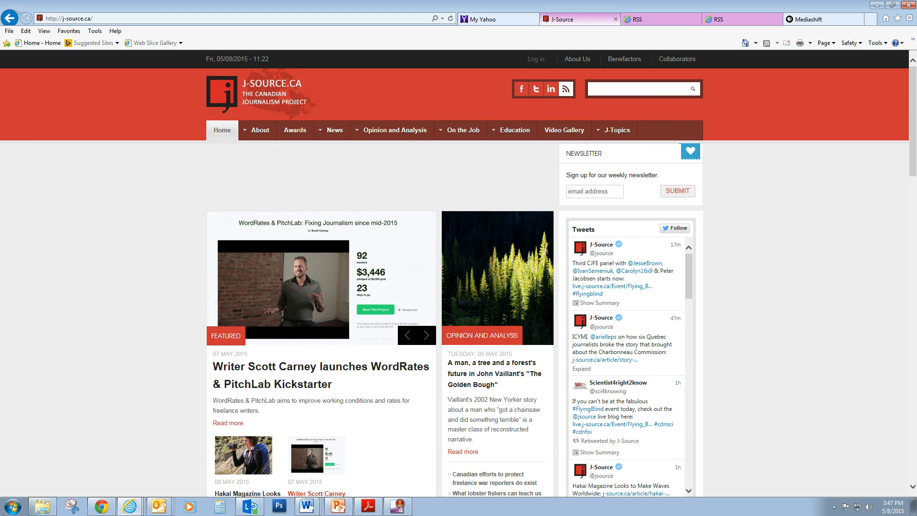
Visit J-Topics on J-Source and view the site's RSS feed in a new tab.
{"action": "left_click", "coordinate": [617, 130]}
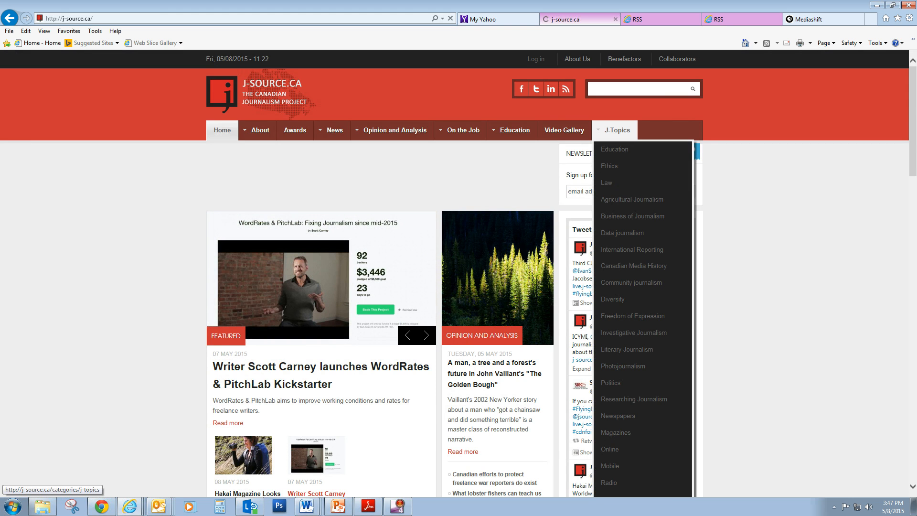
{"action": "left_click", "coordinate": [617, 130]}
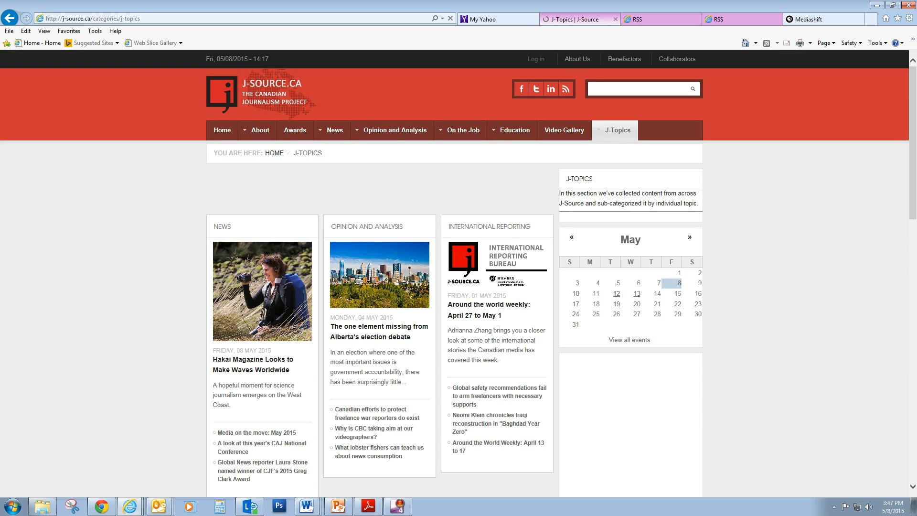
{"action": "left_click", "coordinate": [615, 130]}
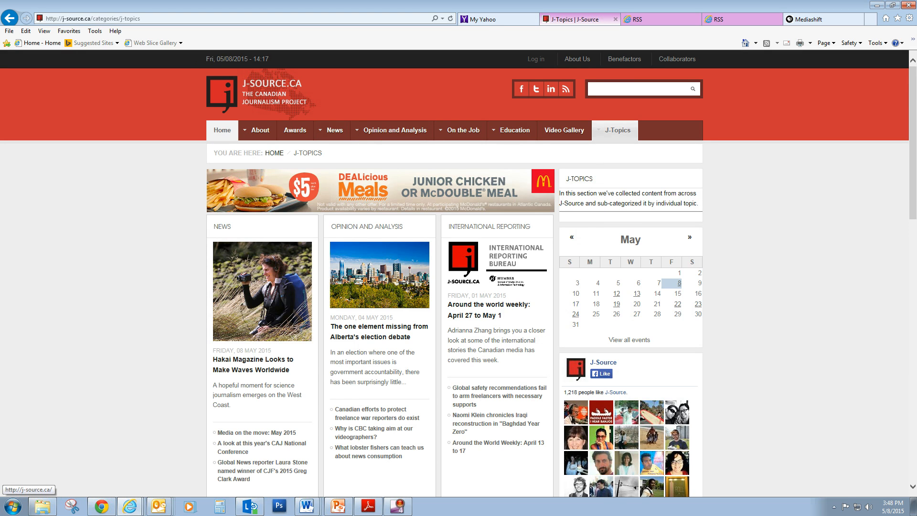
{"action": "left_click", "coordinate": [221, 130]}
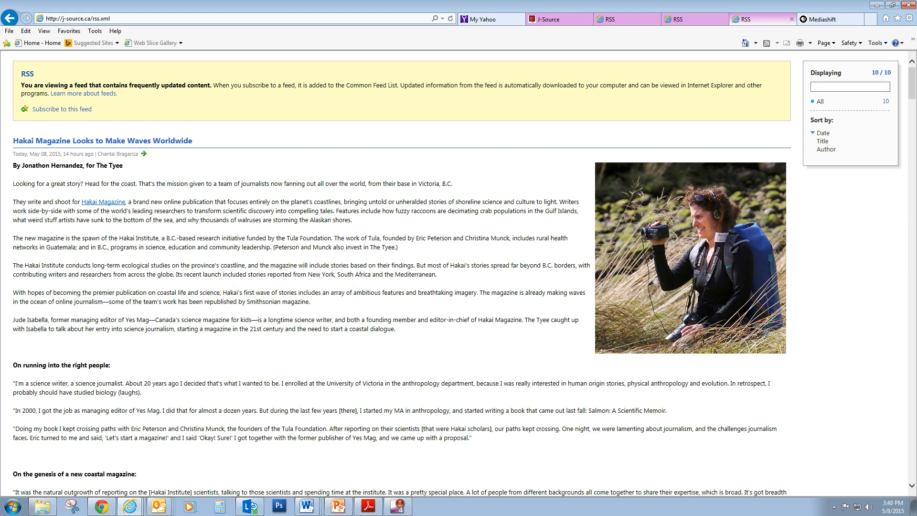
Copy the J-Source feed address and return to the My Yahoo tab.
{"action": "left_click", "coordinate": [74, 16]}
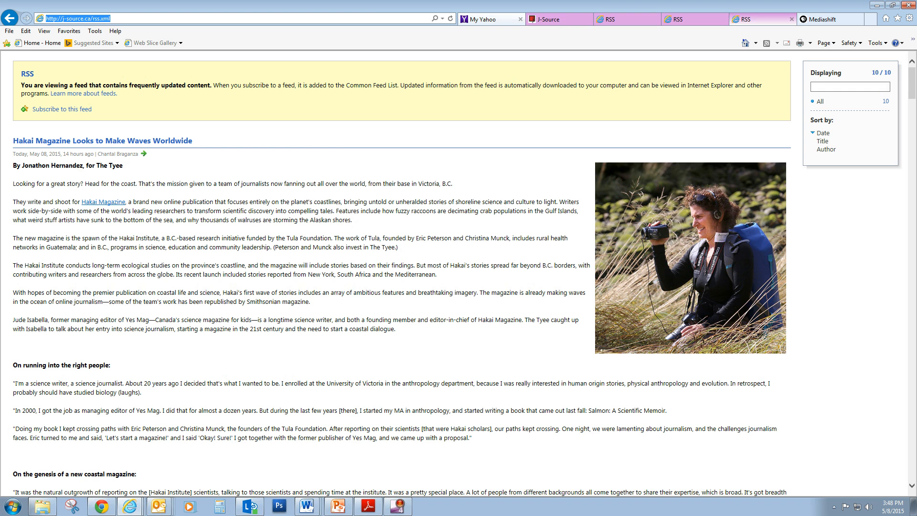
{"action": "left_click", "coordinate": [487, 19]}
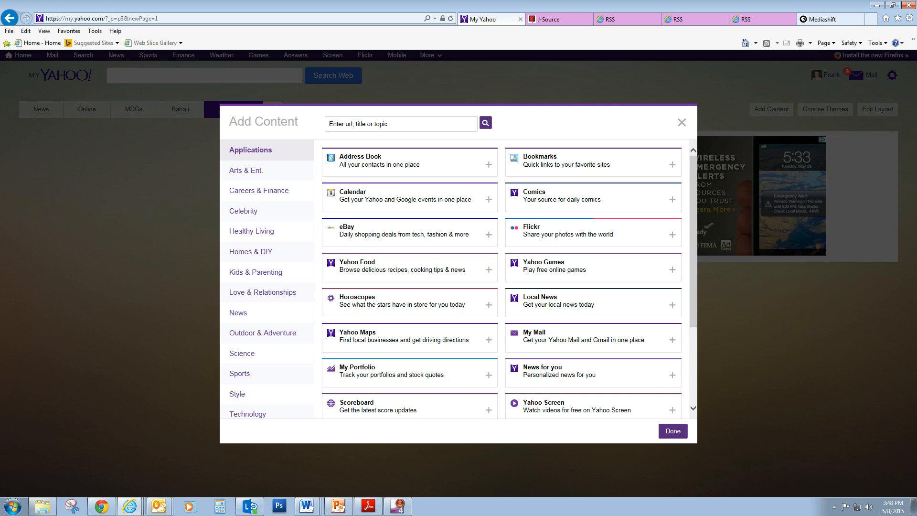
{"action": "left_click", "coordinate": [402, 124]}
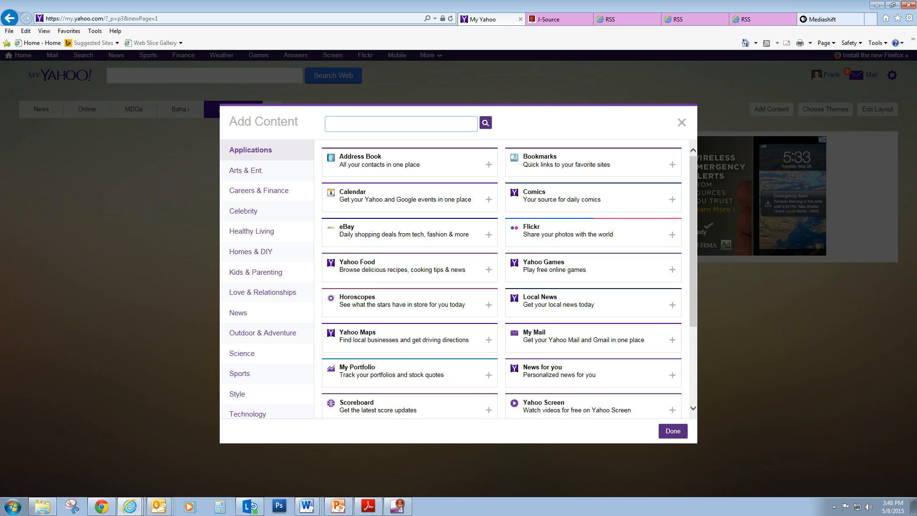
{"action": "type", "text": "http://j-source.ca/rss.xml"}
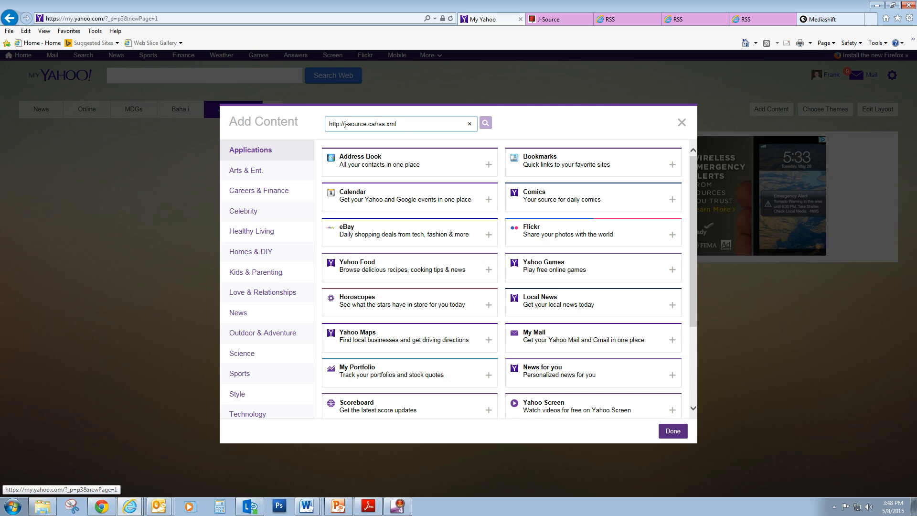
{"action": "left_click", "coordinate": [485, 123]}
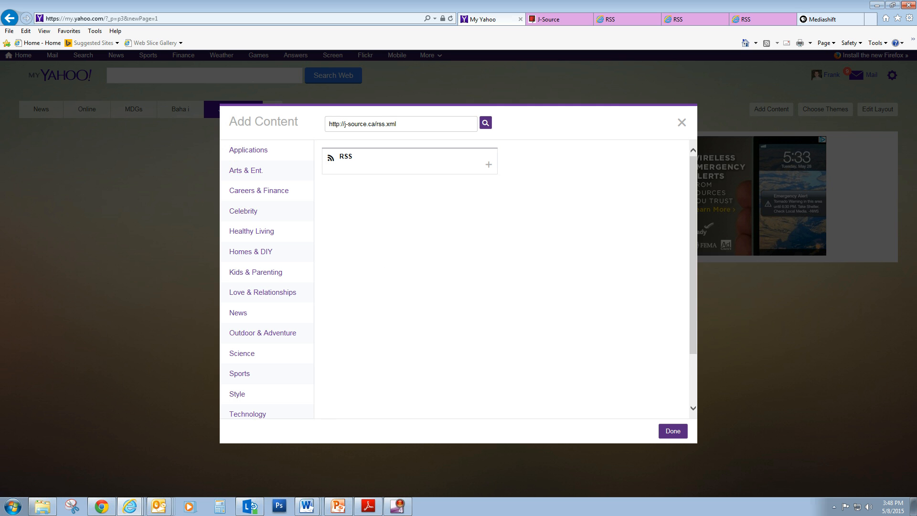
{"action": "left_click", "coordinate": [488, 164]}
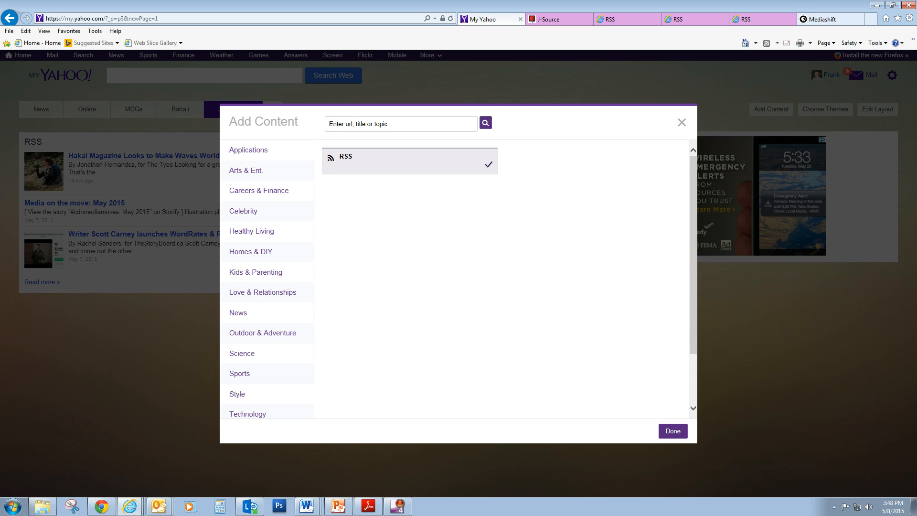
{"action": "left_click", "coordinate": [673, 431]}
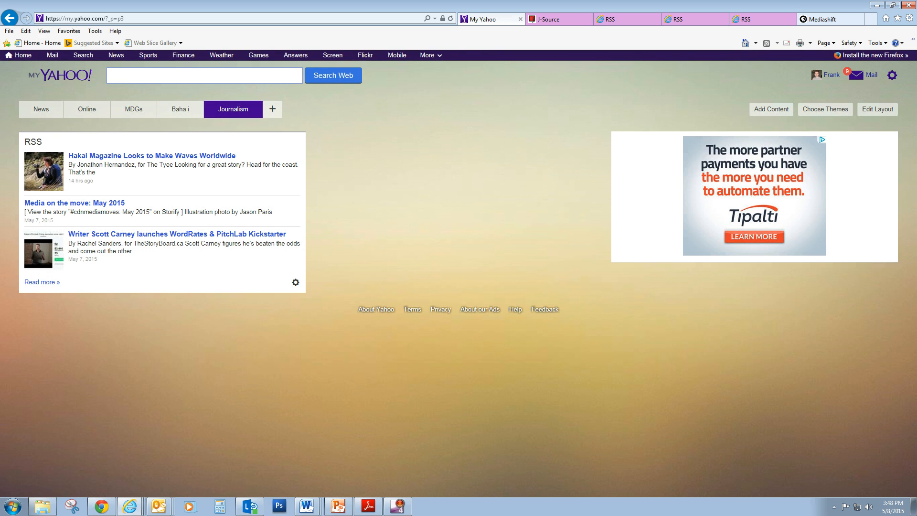
{"action": "left_click", "coordinate": [295, 282]}
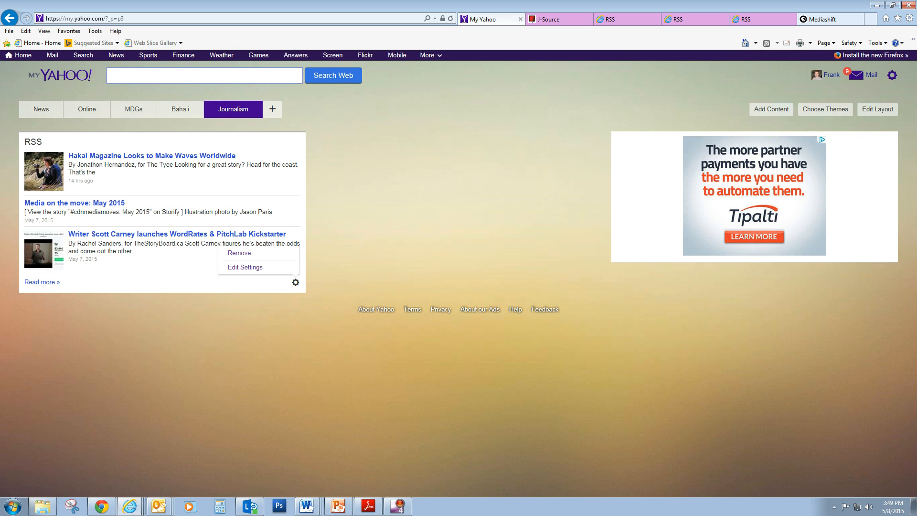
Set the J-Source RSS module to display up to 8 headlines and save.
{"action": "left_click", "coordinate": [245, 268]}
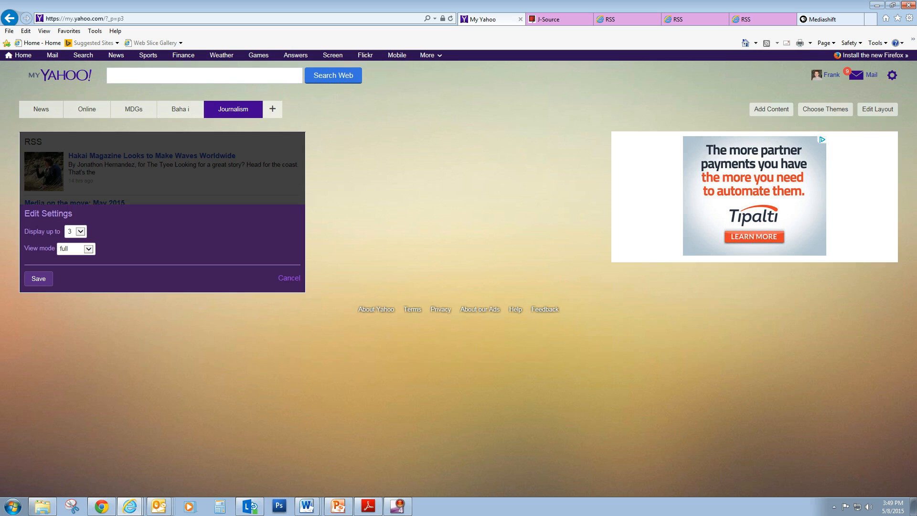
{"action": "left_click", "coordinate": [75, 231]}
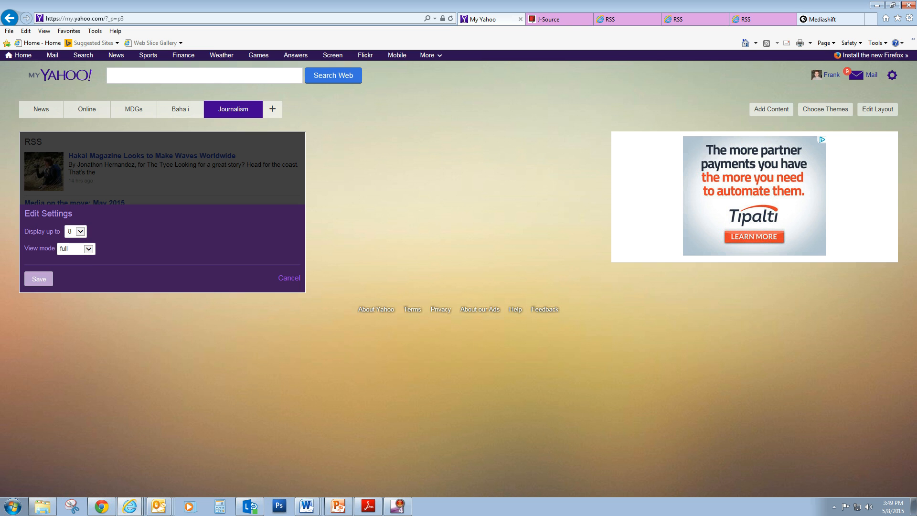
{"action": "left_click", "coordinate": [38, 279]}
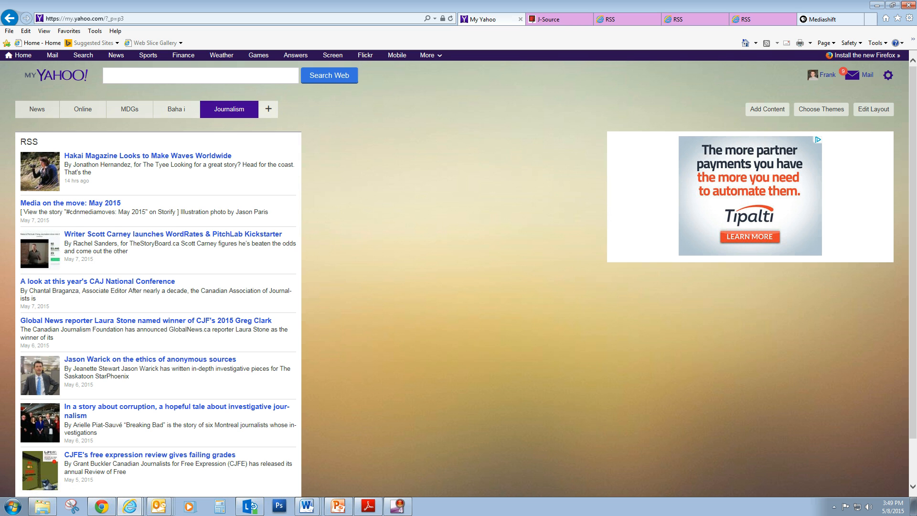
Adjust the RSS module's view mode for how its items are displayed.
{"action": "scroll", "scroll_direction": "down", "scroll_amount": 3}
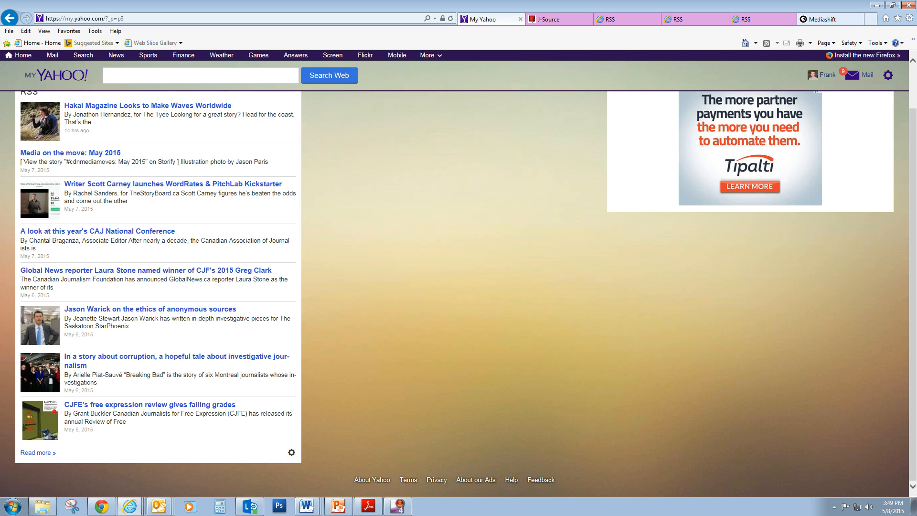
{"action": "left_click", "coordinate": [292, 452]}
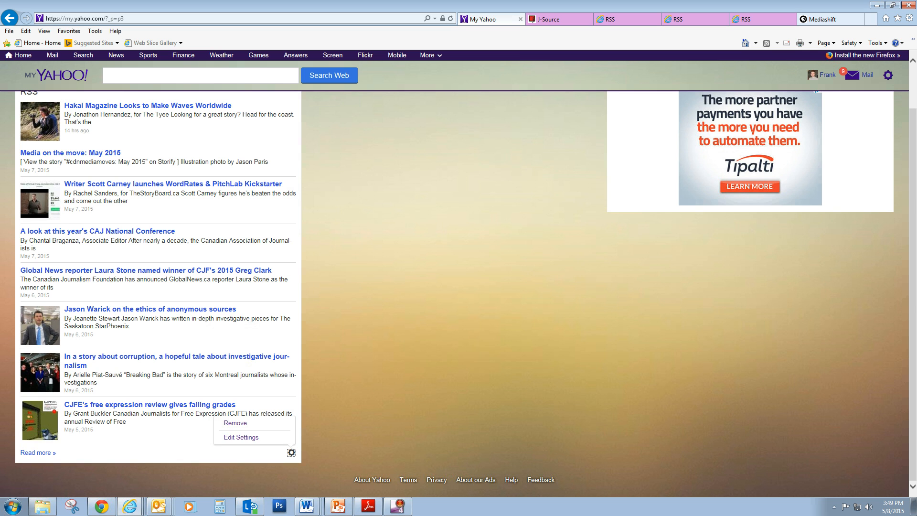
{"action": "mouse_move", "coordinate": [240, 438]}
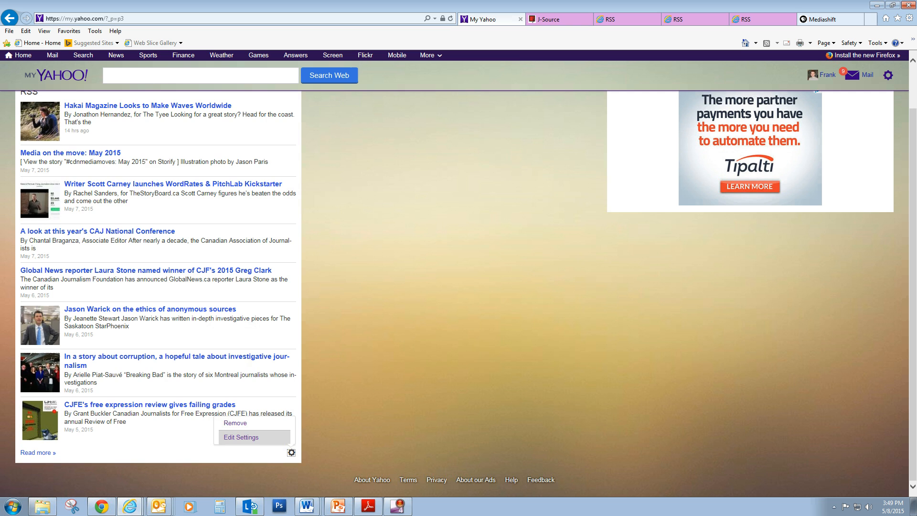
{"action": "left_click", "coordinate": [241, 437]}
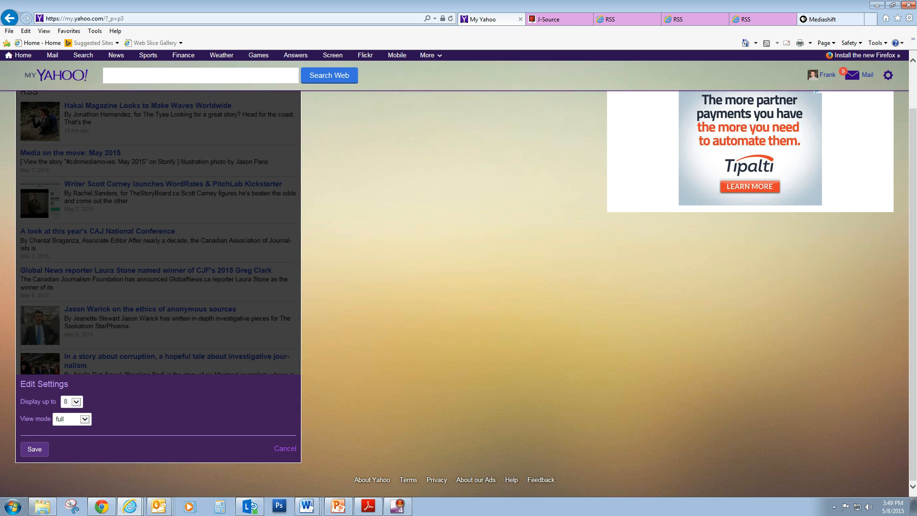
{"action": "left_click", "coordinate": [72, 419]}
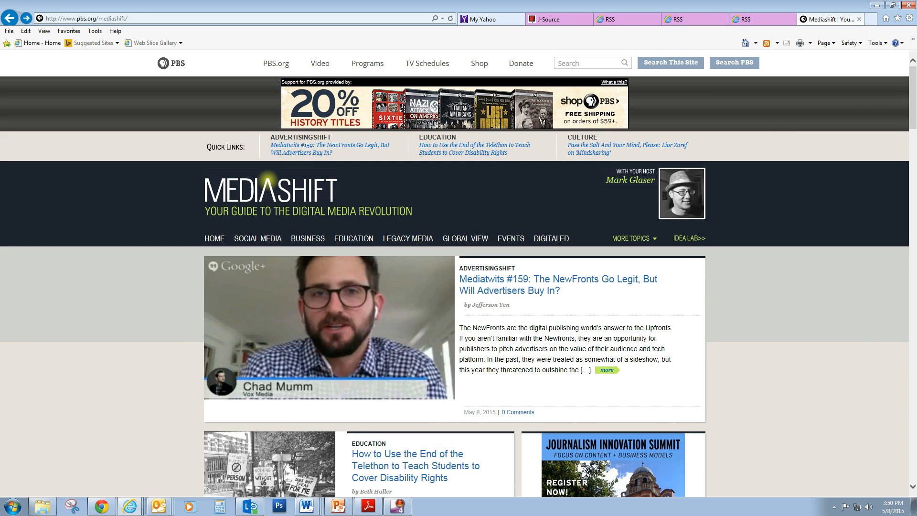
Browse the MediaShift site and view its RSS feed page.
{"action": "scroll", "scroll_direction": "down", "scroll_amount": 3}
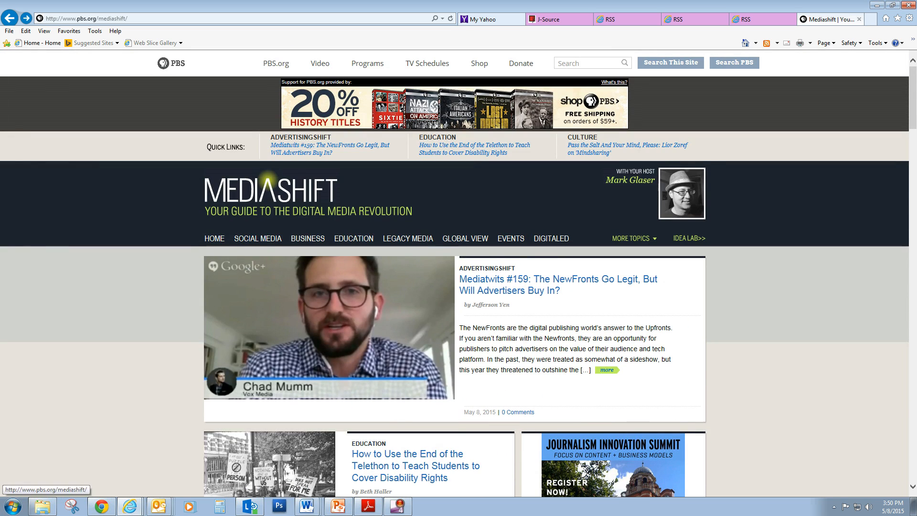
{"action": "scroll", "scroll_direction": "down", "scroll_amount": 3}
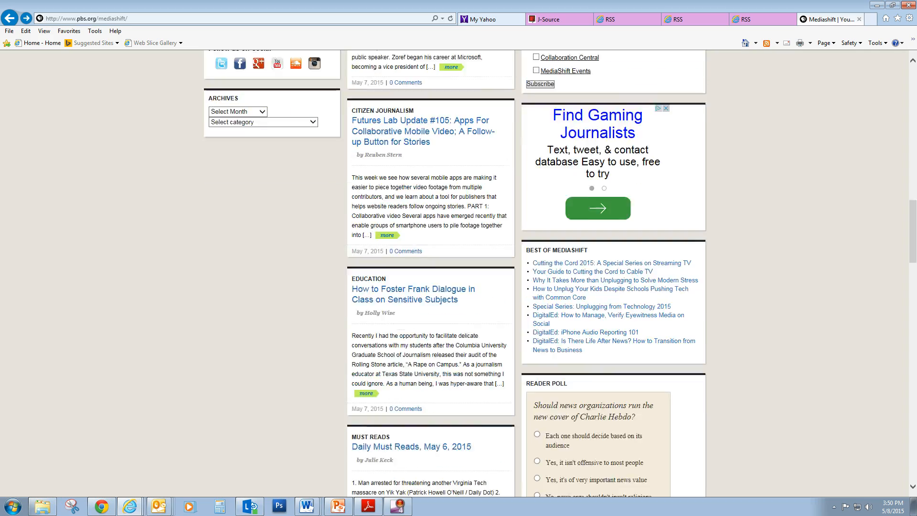
{"action": "scroll", "scroll_direction": "down", "scroll_amount": 3}
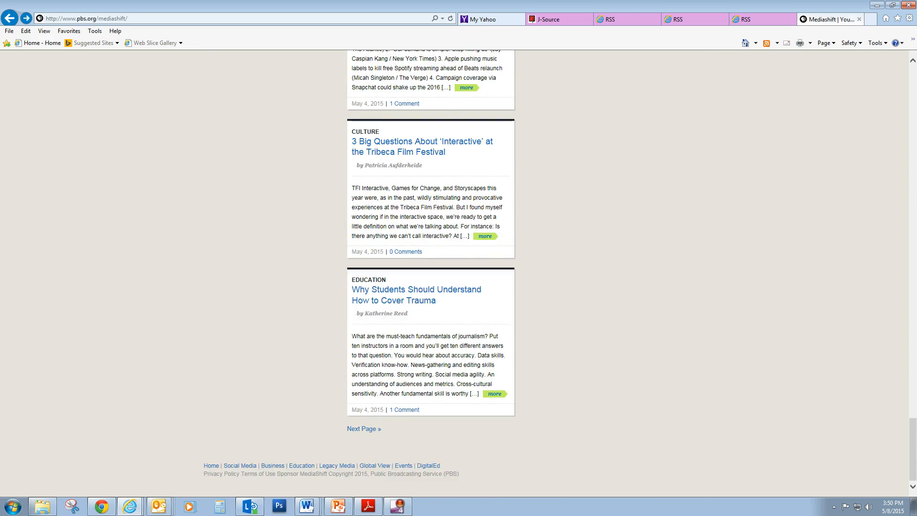
{"action": "scroll", "scroll_direction": "up", "scroll_amount": 3}
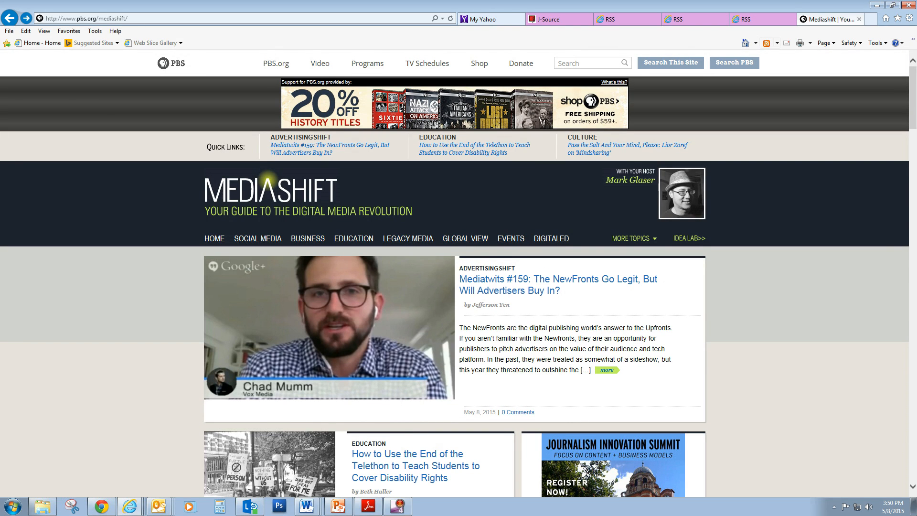
{"action": "mouse_move", "coordinate": [766, 43]}
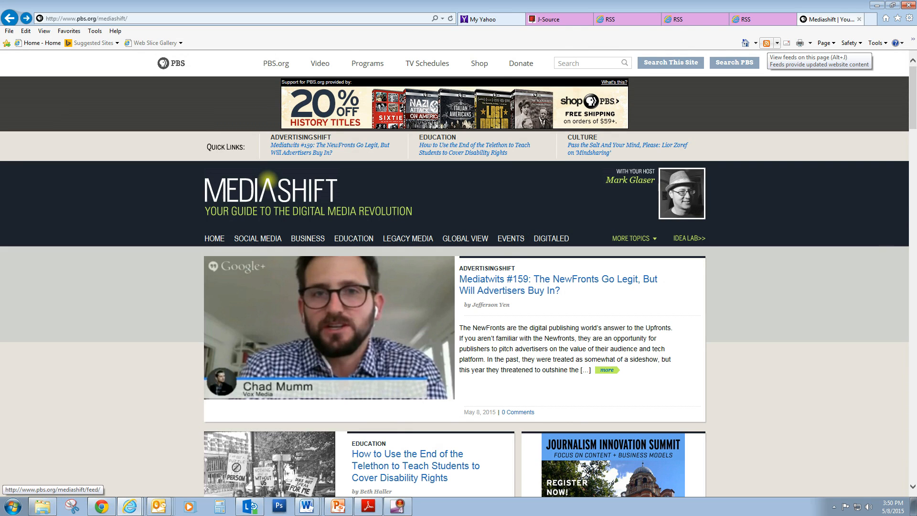
{"action": "left_click", "coordinate": [764, 42]}
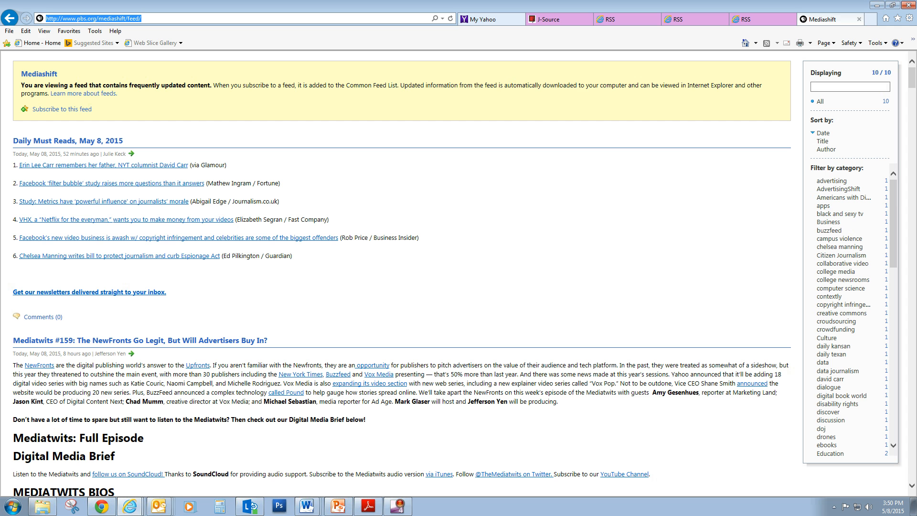
{"action": "left_click", "coordinate": [484, 19]}
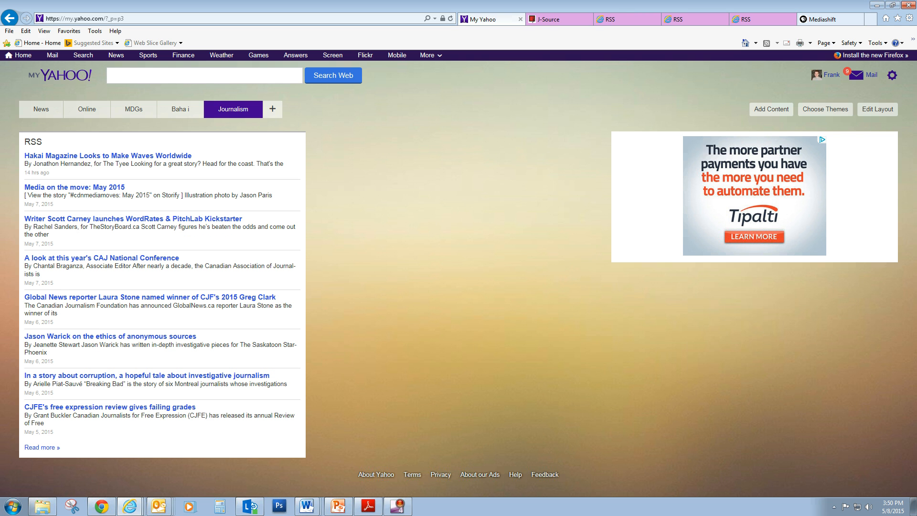
{"action": "mouse_move", "coordinate": [273, 109]}
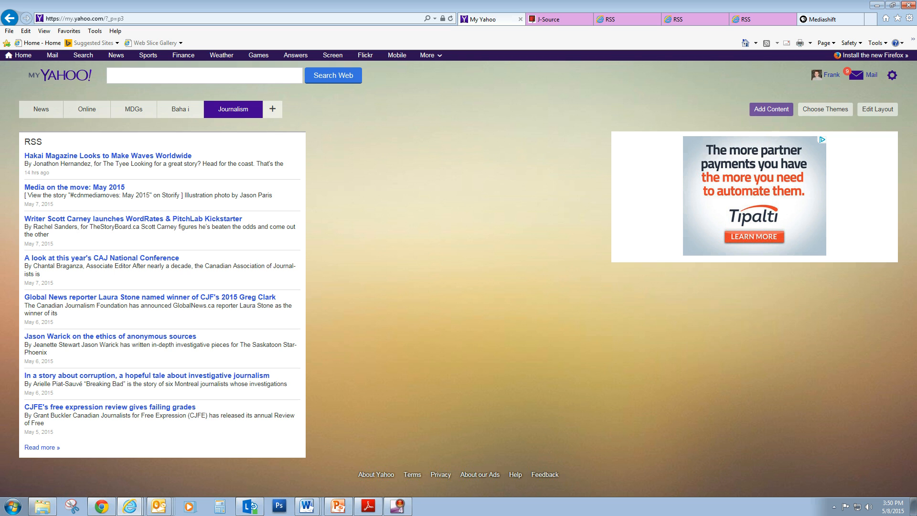
{"action": "left_click", "coordinate": [771, 109]}
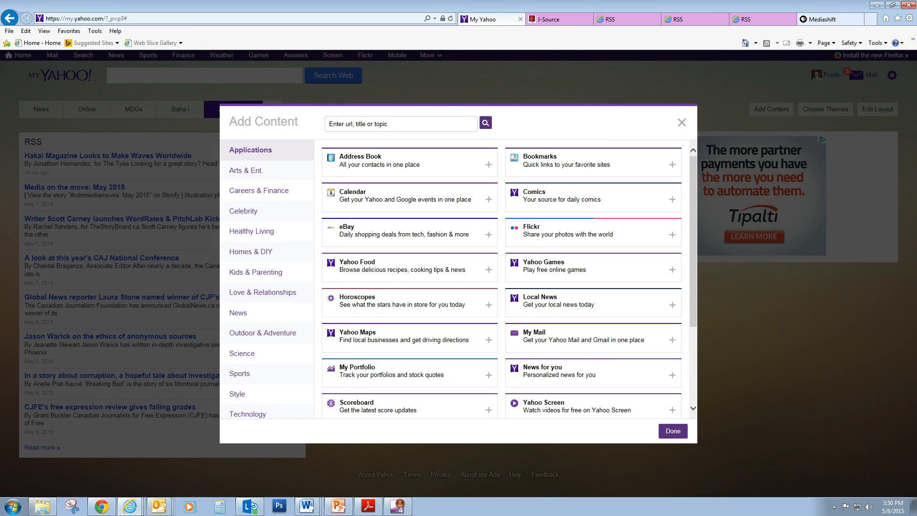
{"action": "left_click", "coordinate": [401, 123]}
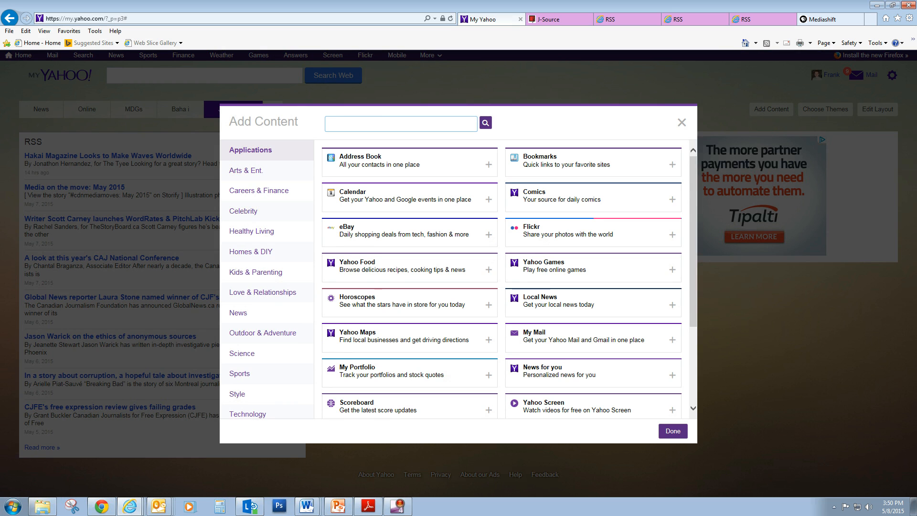
{"action": "type", "text": "http://www.pbs.org/mediashift/feed/"}
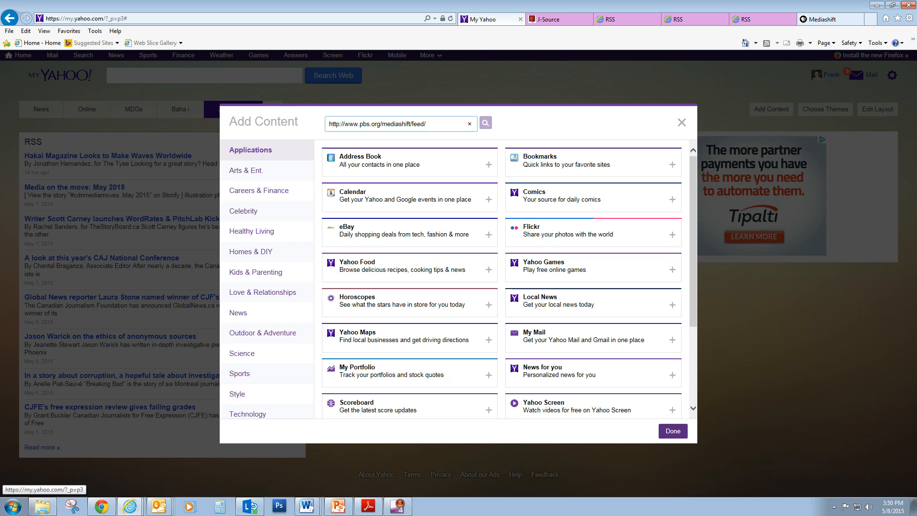
{"action": "left_click", "coordinate": [485, 123]}
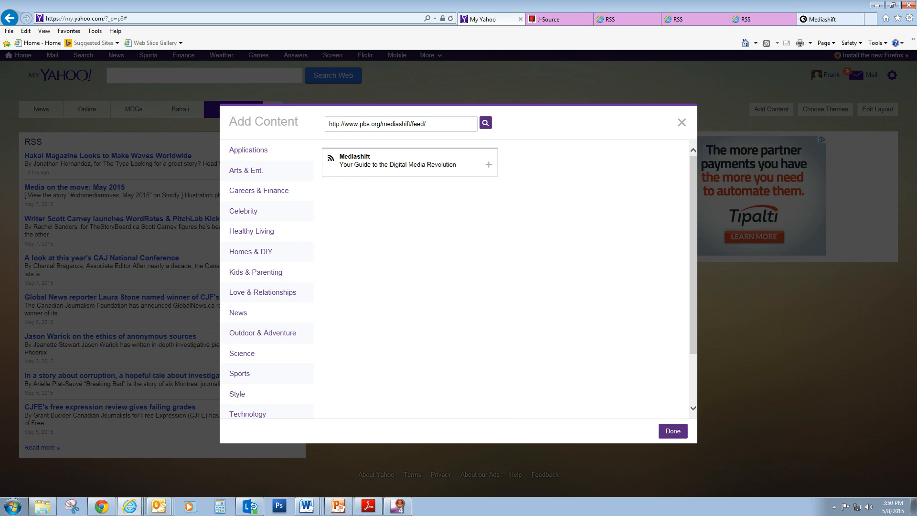
{"action": "left_click", "coordinate": [488, 164]}
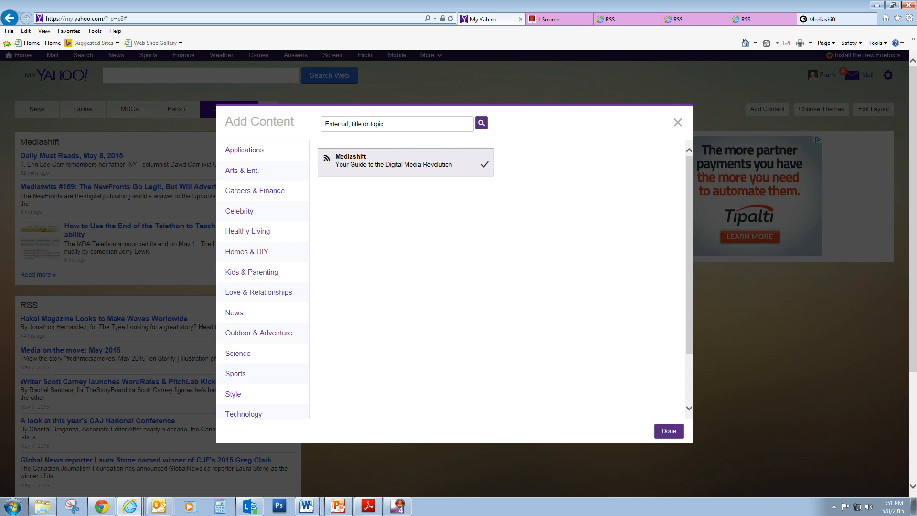
{"action": "left_click", "coordinate": [668, 430]}
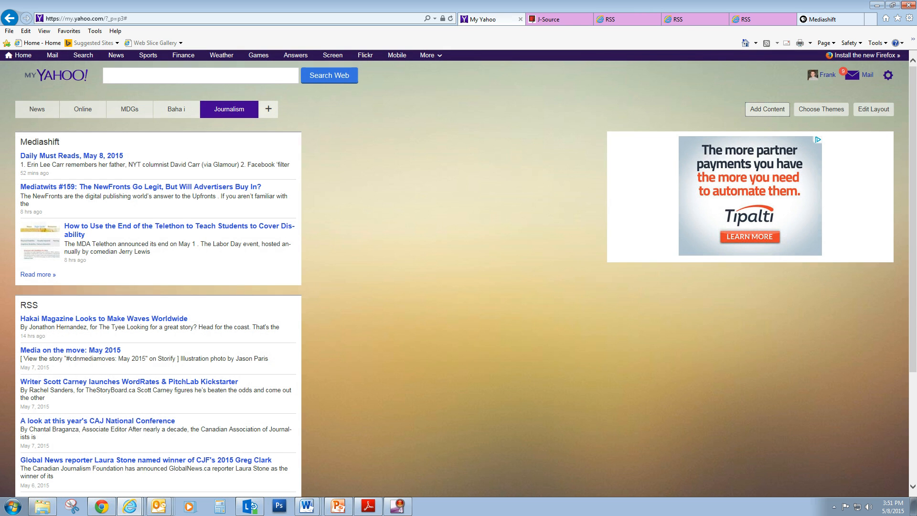
{"action": "mouse_move", "coordinate": [106, 382]}
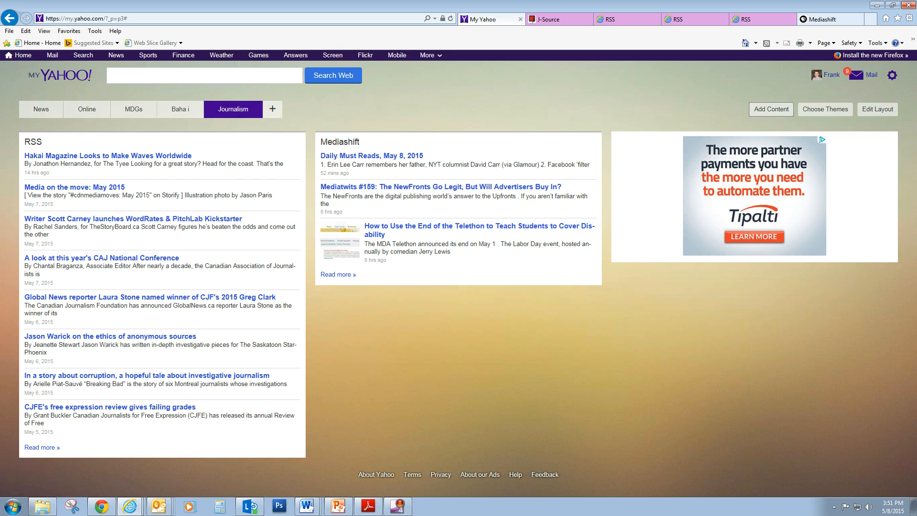
{"action": "mouse_move", "coordinate": [295, 447]}
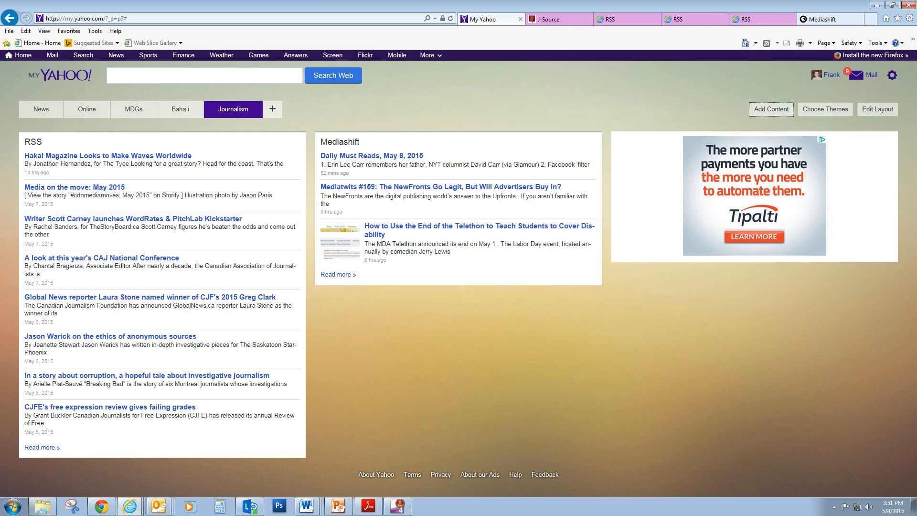
Bring up the theme gallery for the Journalism tab.
{"action": "left_click", "coordinate": [825, 109]}
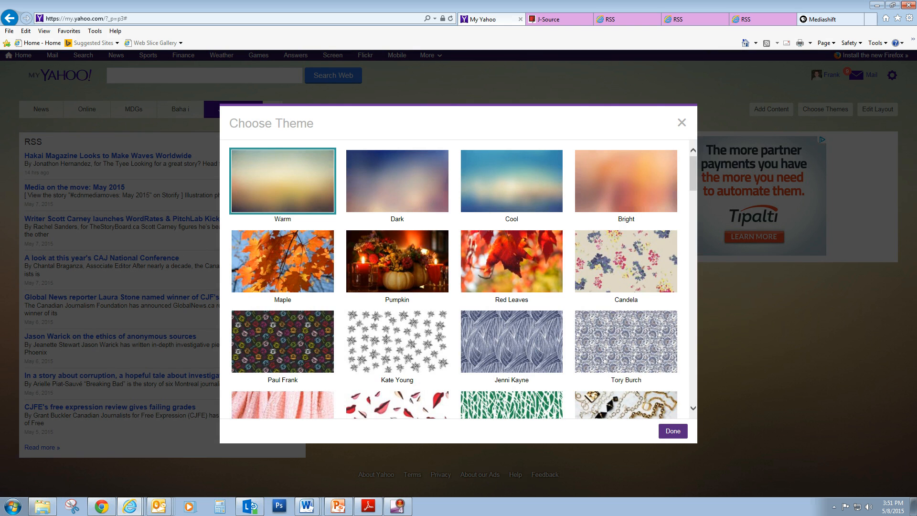
Apply the Fast and Furious theme to the Journalism page.
{"action": "scroll", "scroll_direction": "down", "scroll_amount": 3}
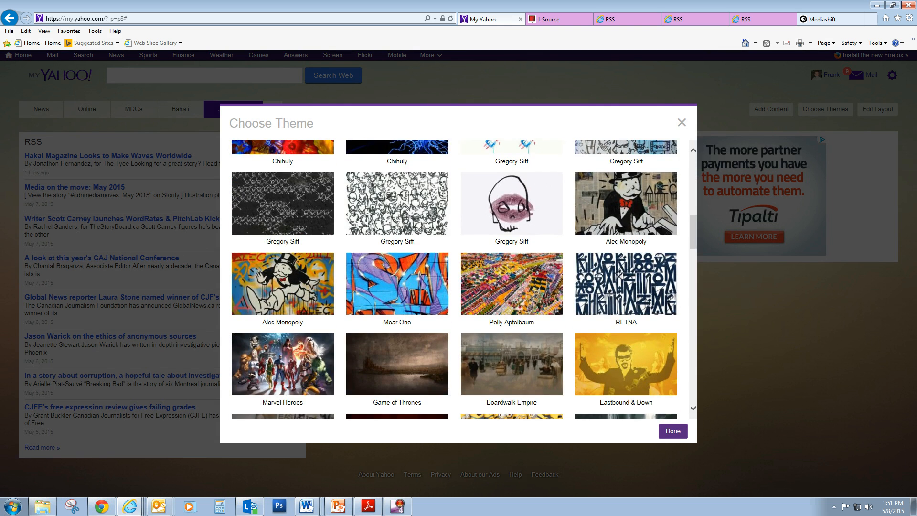
{"action": "scroll", "scroll_direction": "down", "scroll_amount": 3}
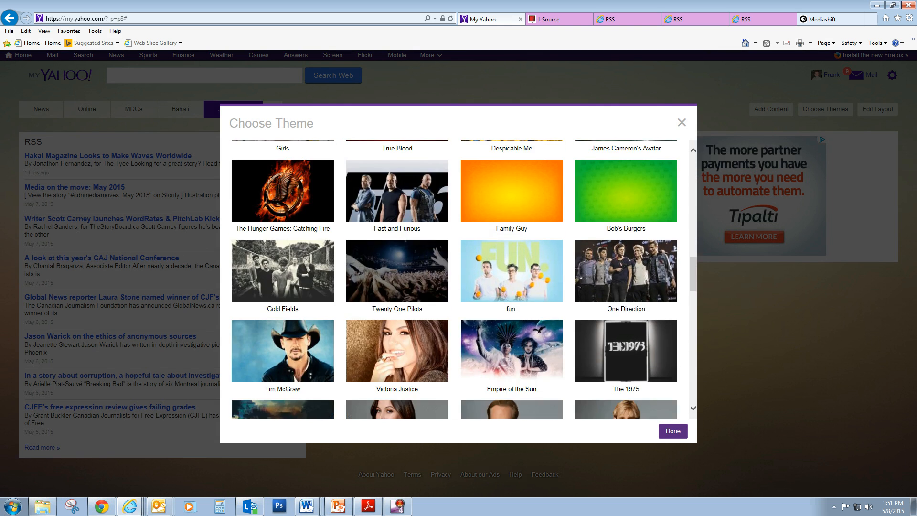
{"action": "left_click", "coordinate": [397, 190]}
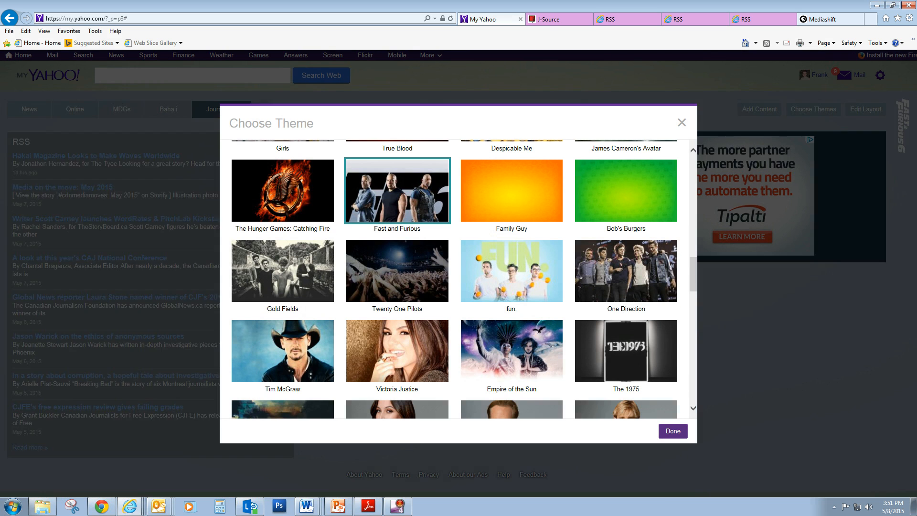
{"action": "left_click", "coordinate": [672, 431]}
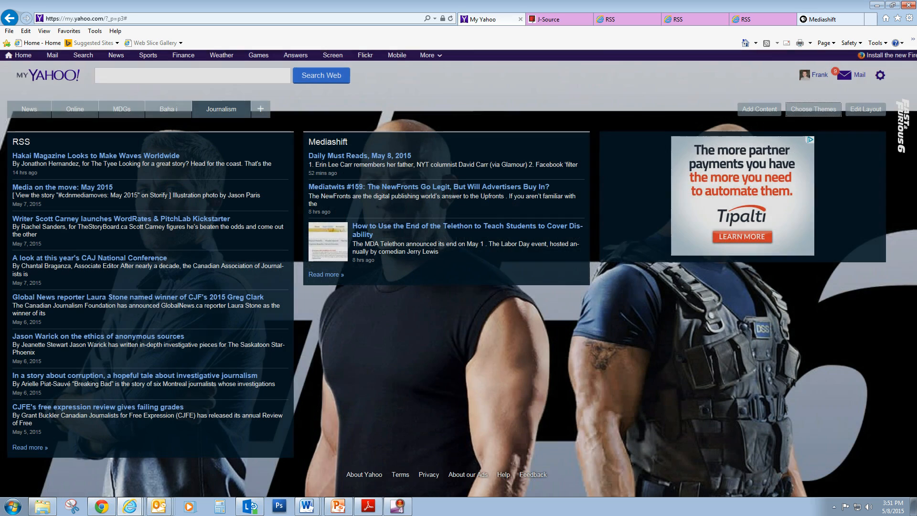